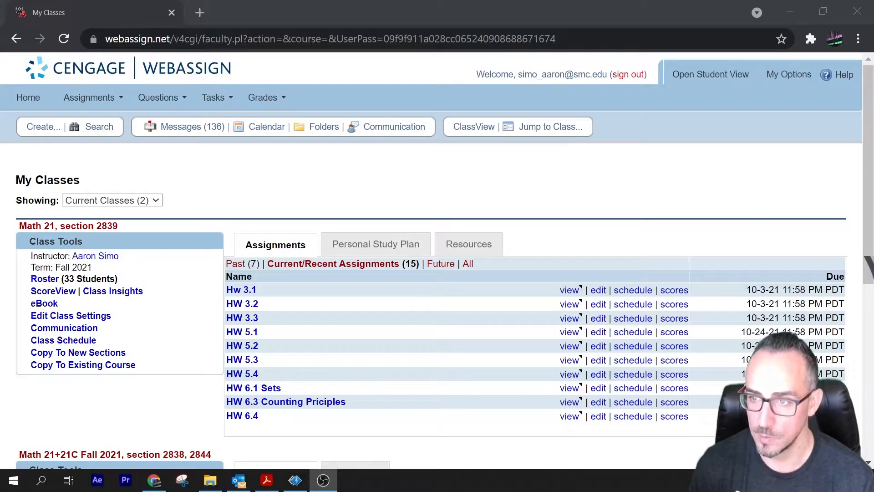
Switch Math 21 to Student View and scroll through the Past Assignments list.
left_click(709, 74)
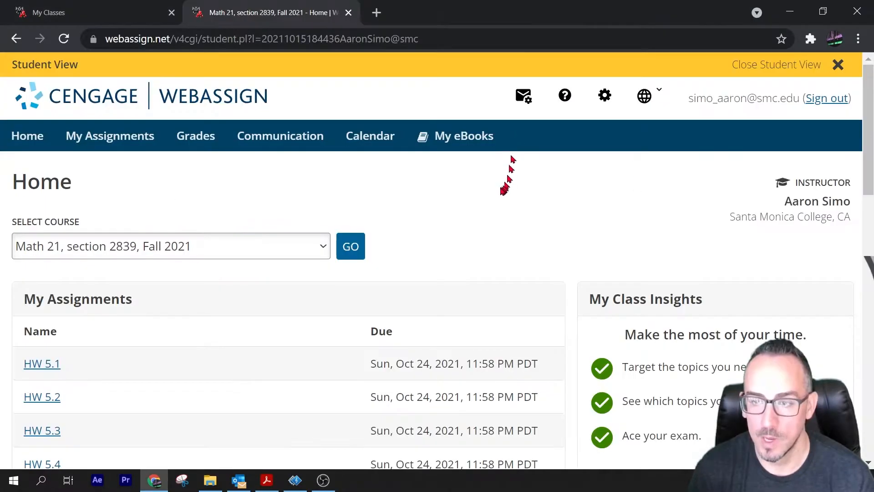
mouse_move(499, 192)
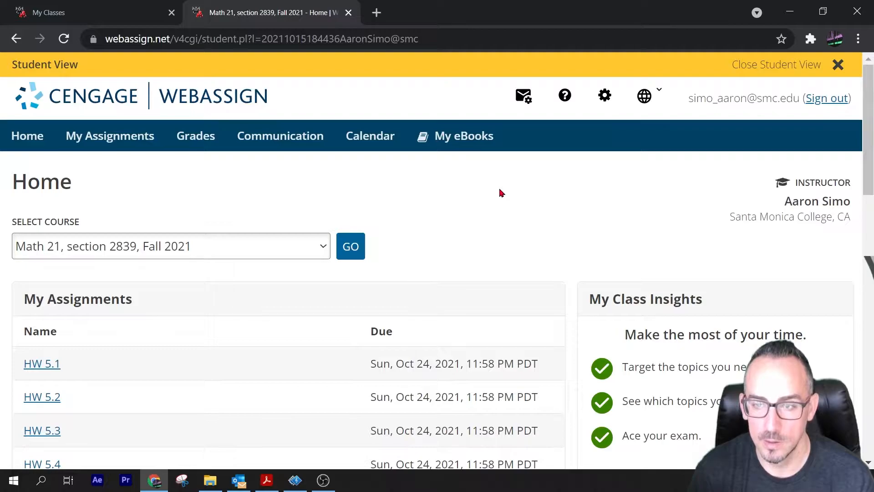
left_click(236, 182)
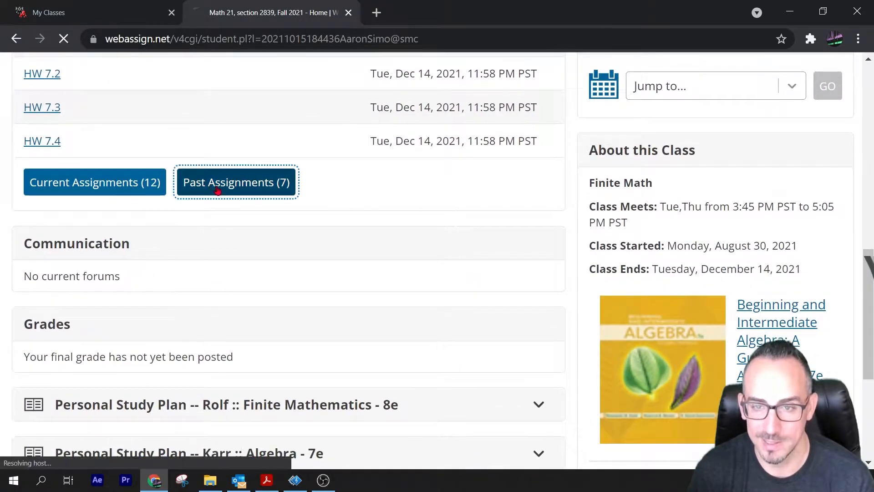
left_click(236, 182)
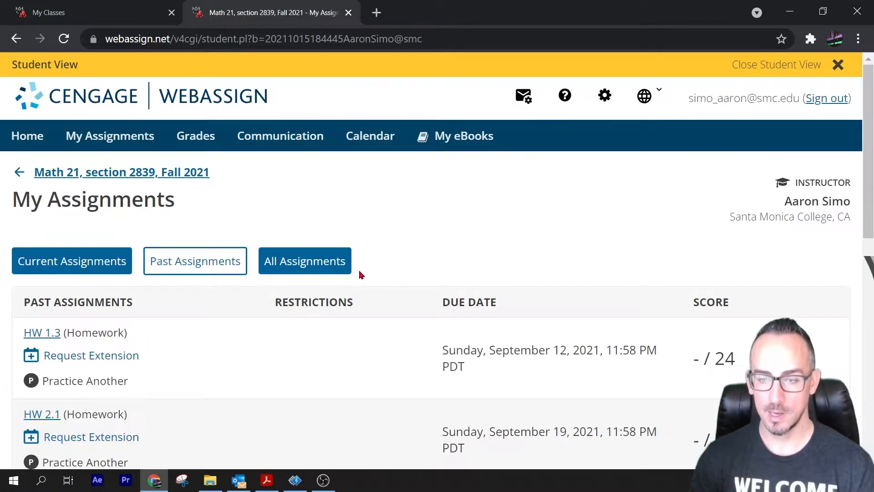
scroll("down", 3)
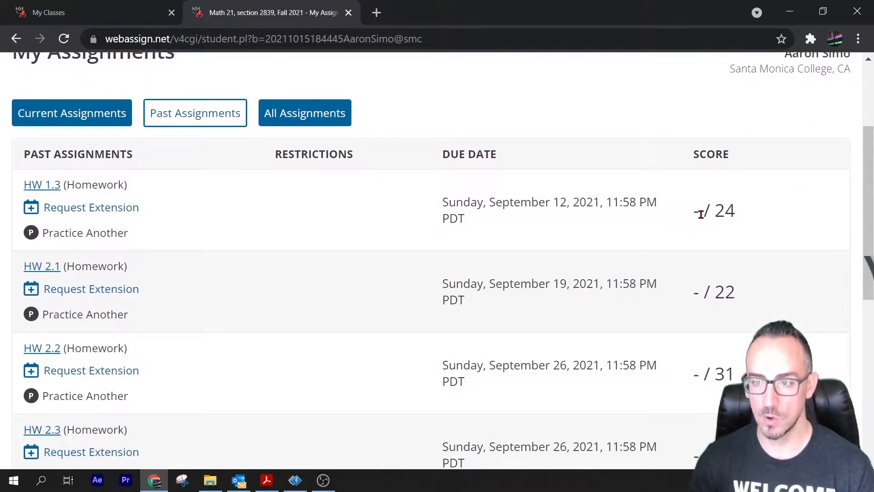
scroll("down", 3)
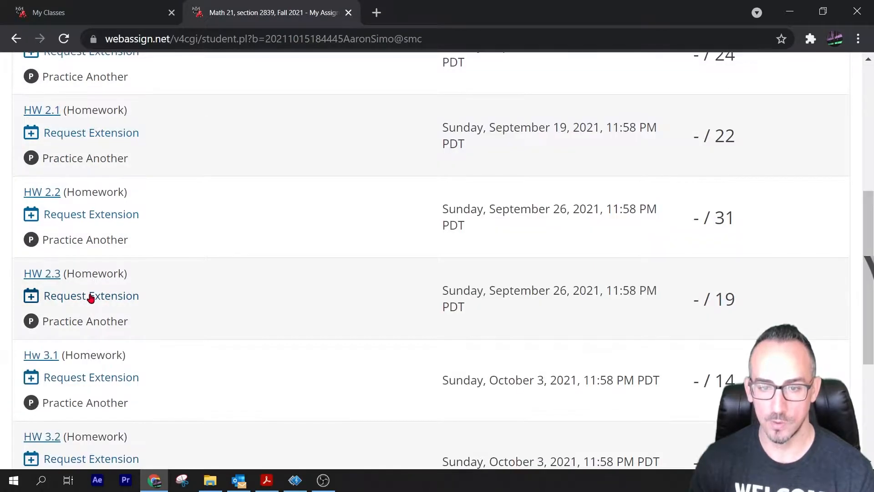
left_click(91, 296)
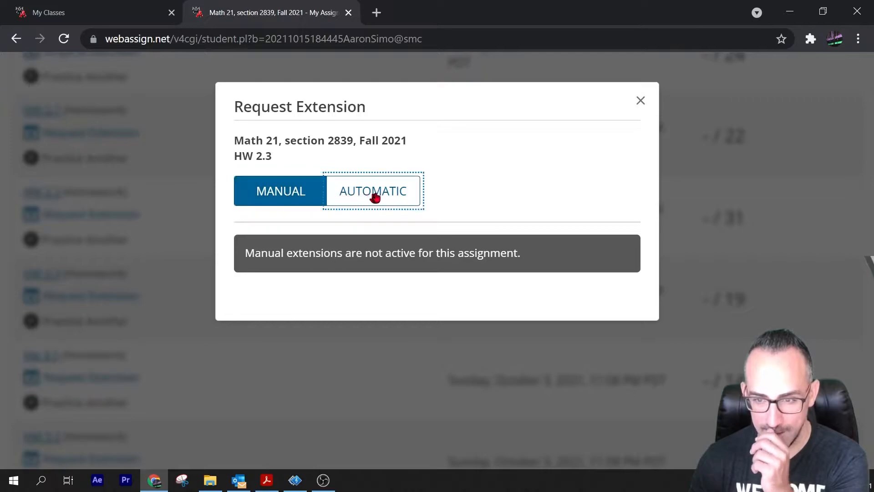
left_click(280, 191)
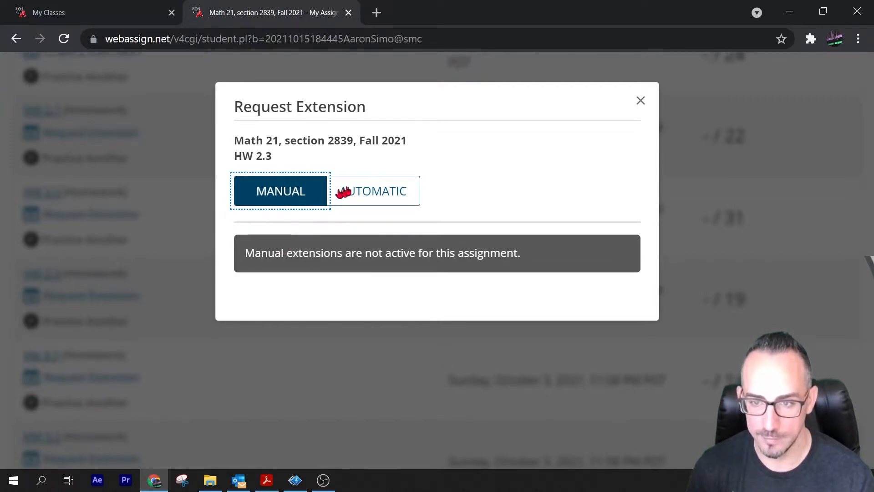
left_click(372, 190)
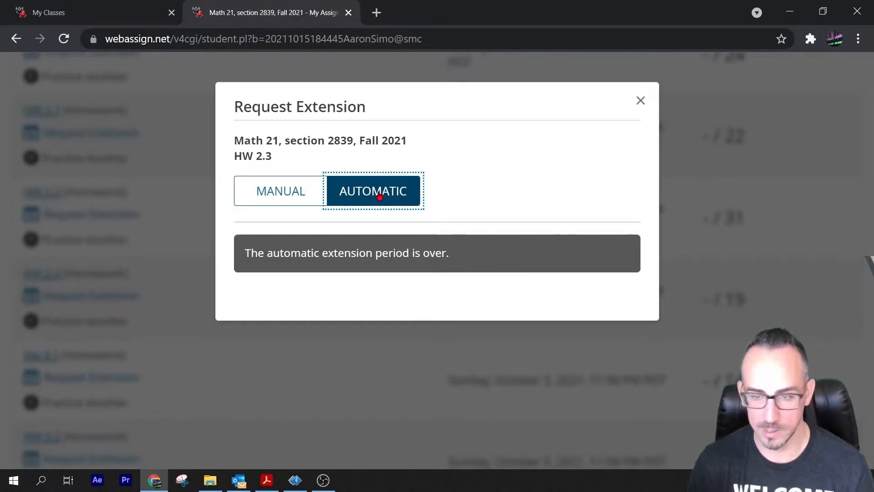
mouse_move(365, 211)
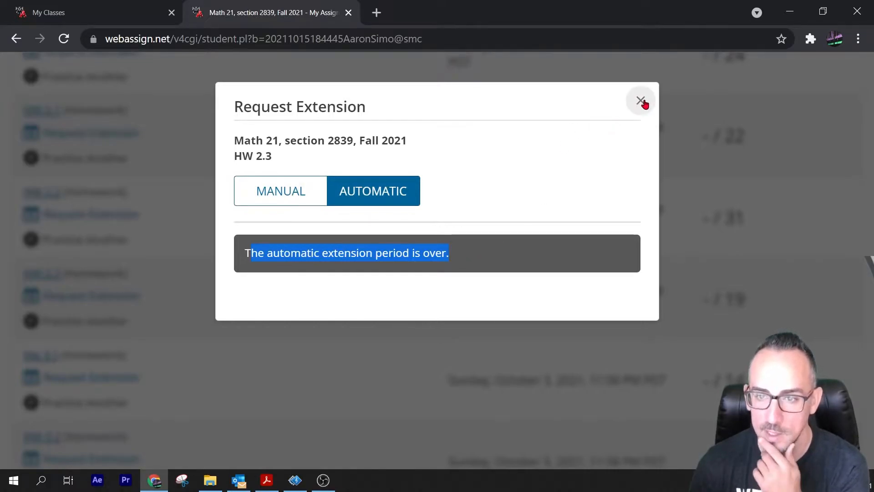
left_click(640, 101)
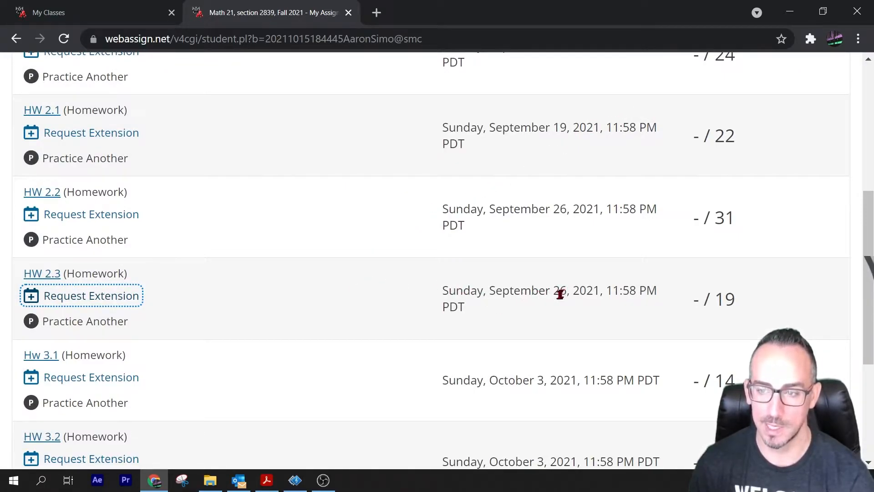
Scroll to the end of the past assignments and request an extension for HW 3.2.
double_click(560, 290)
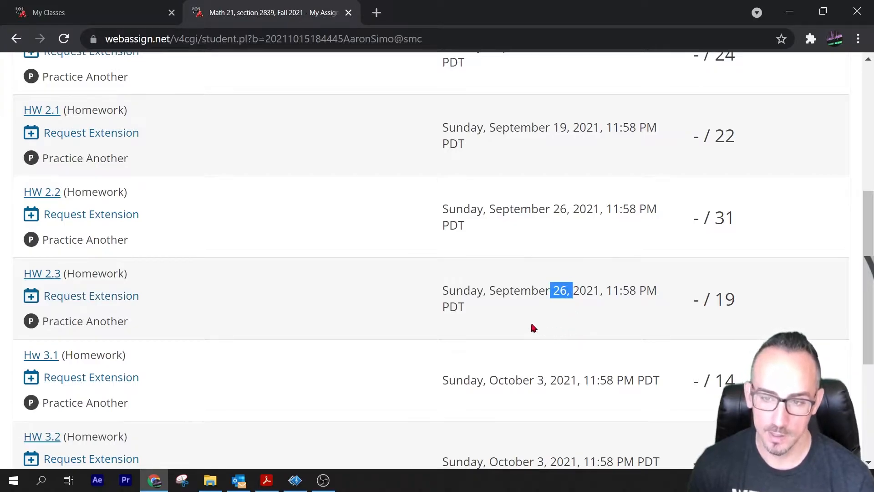
scroll("down", 3)
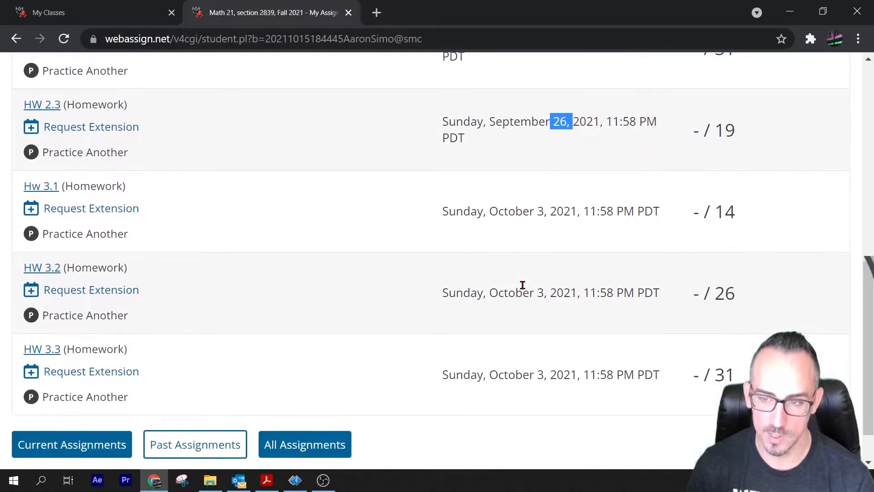
scroll("down", 3)
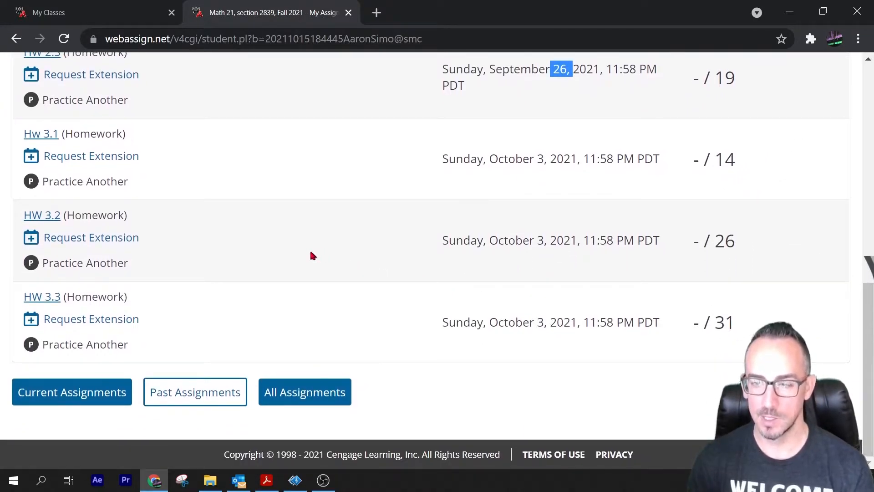
mouse_move(128, 248)
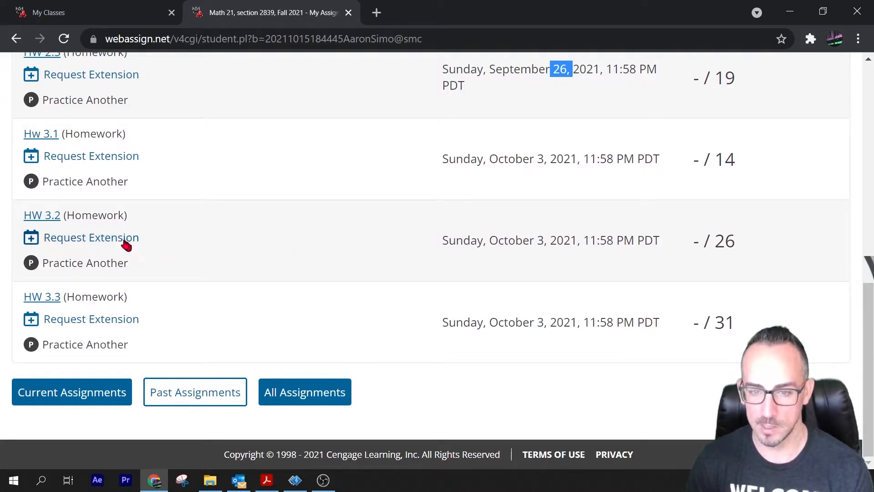
left_click(90, 237)
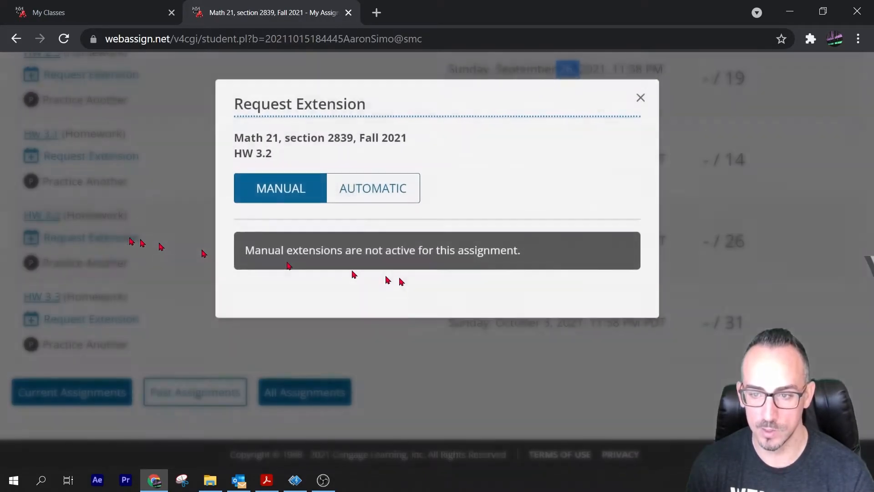
Review the Automatic extension terms for HW 3.2 and accept the automatic extension.
left_click(372, 188)
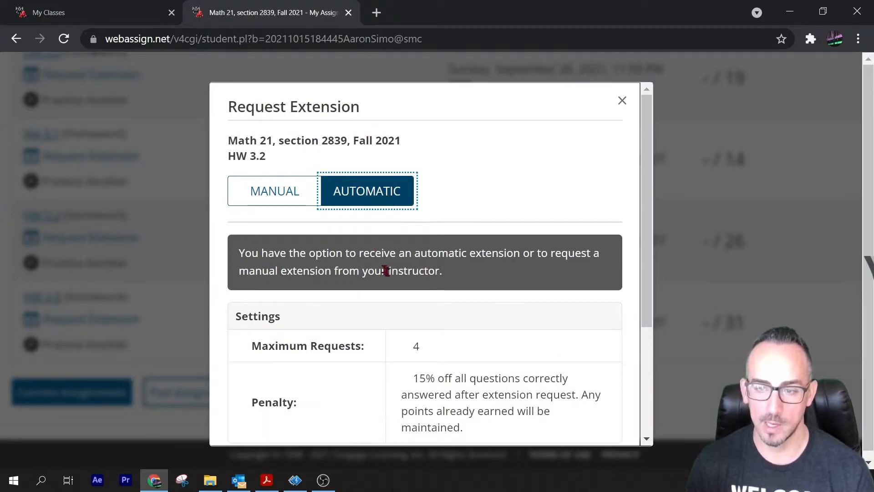
scroll("down", 3)
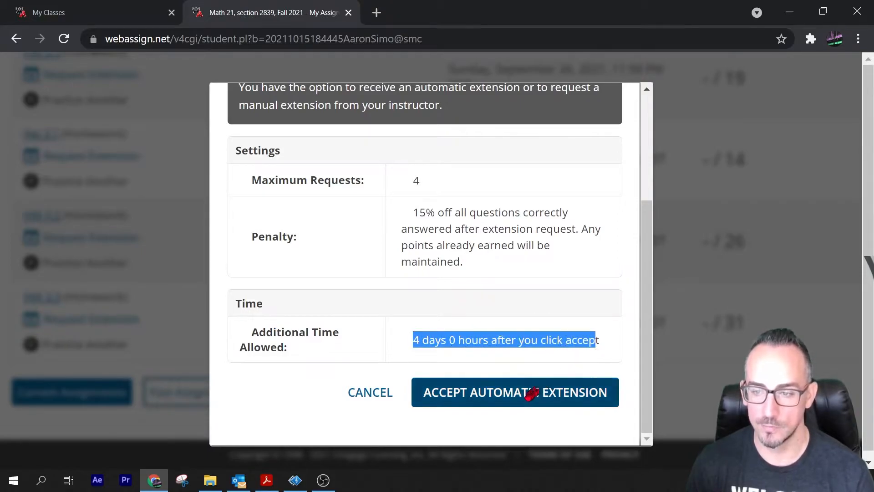
mouse_move(514, 392)
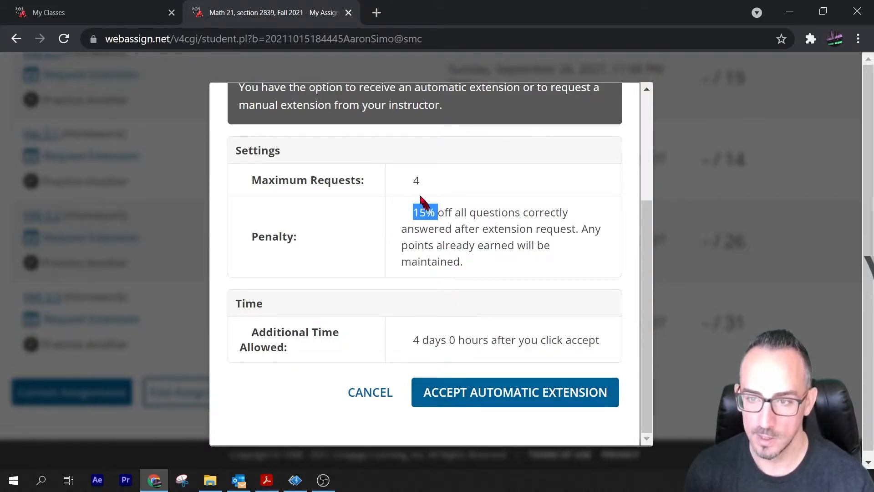
left_click(514, 392)
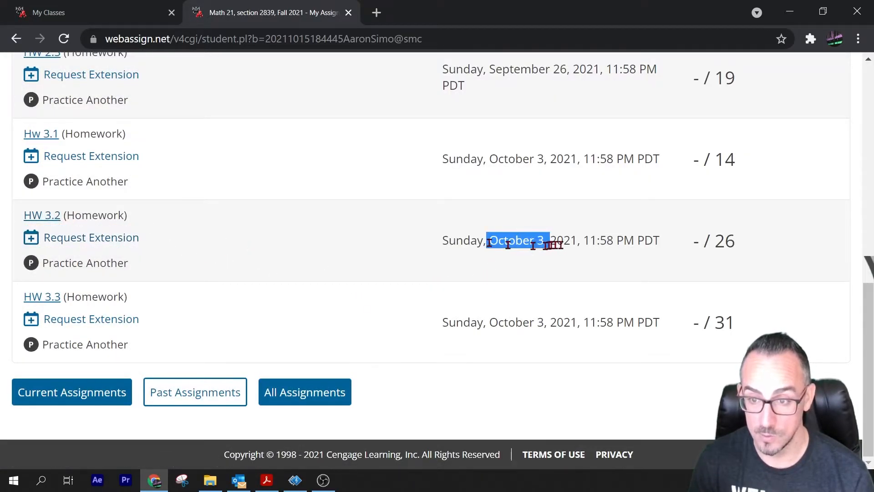
Reload the My Assignments page, continuing past the form resubmission prompt.
left_click(62, 38)
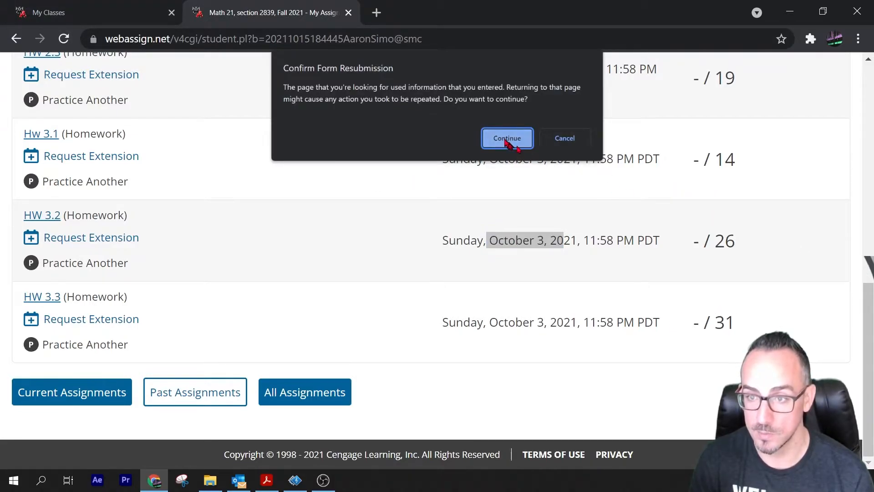
left_click(507, 138)
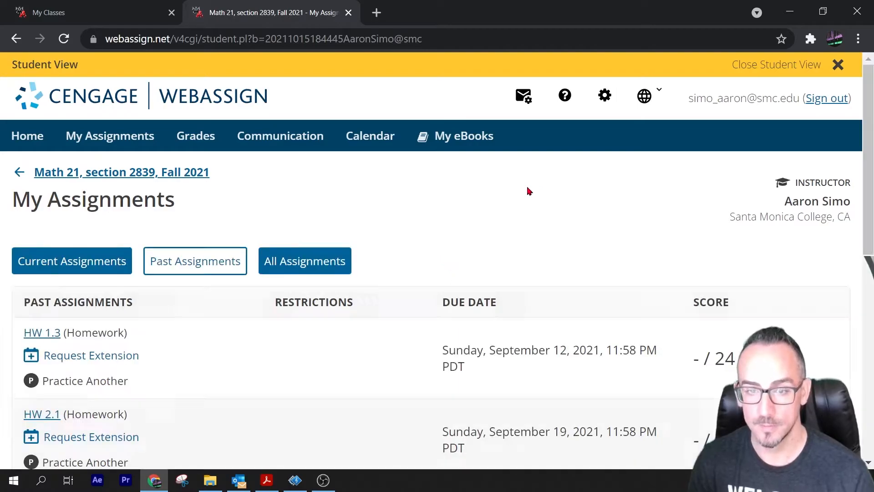
scroll("down", 3)
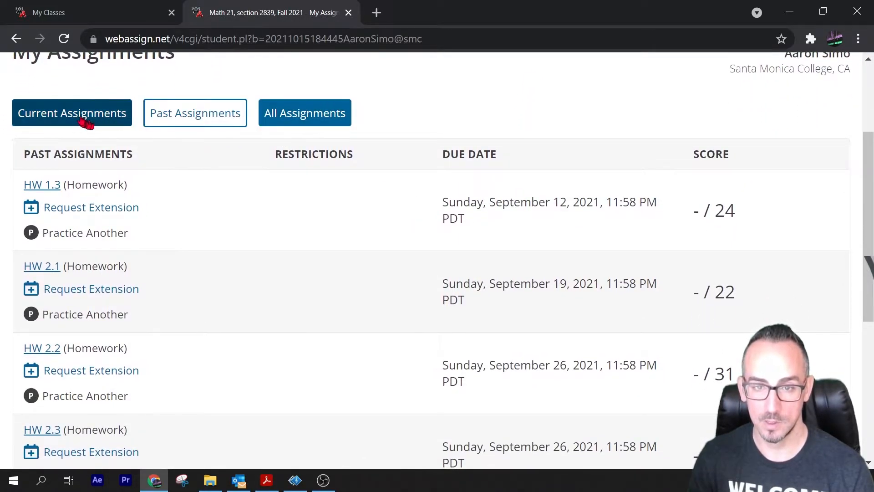
Show Current Assignments and open HW 3.2, now marked Extended to October 17.
left_click(72, 112)
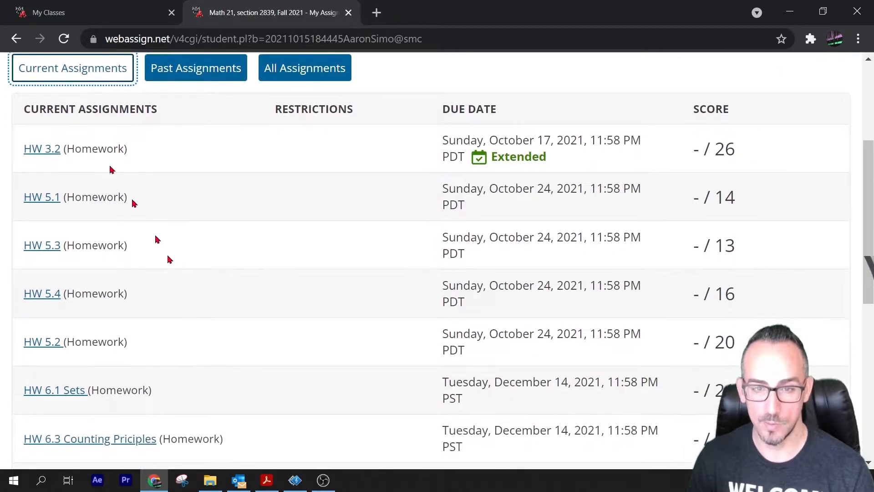
scroll("down", 3)
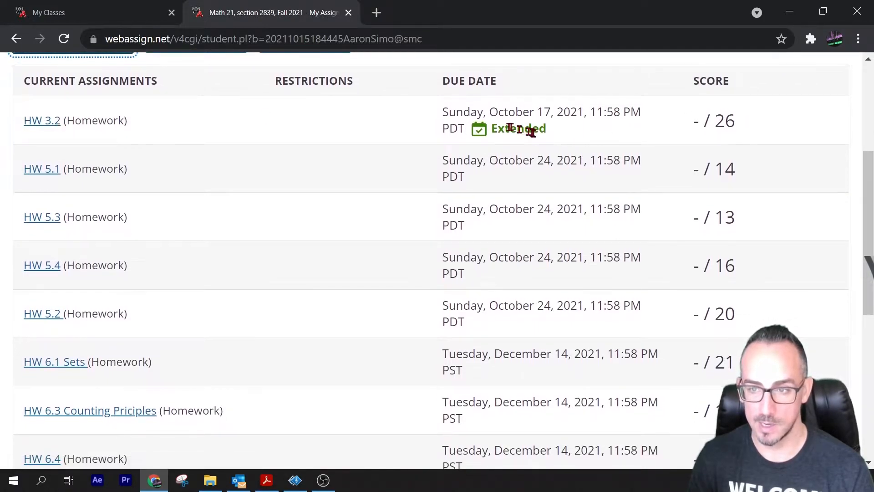
left_click(42, 120)
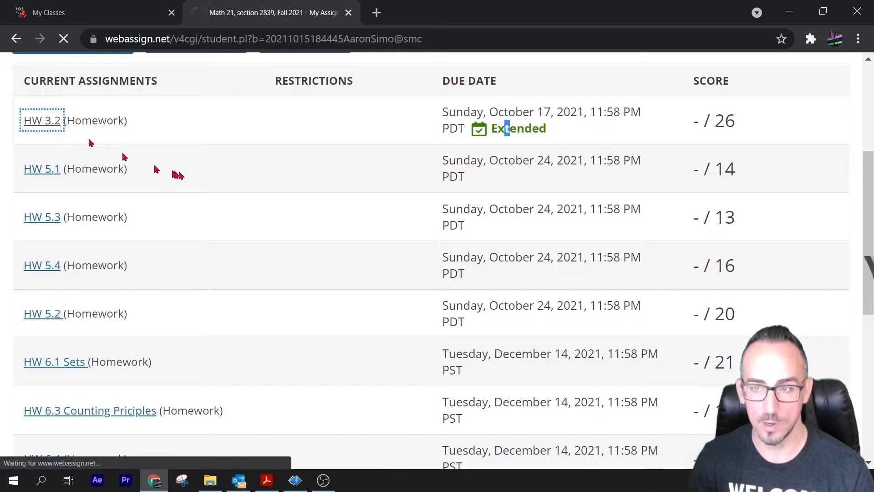
left_click(42, 120)
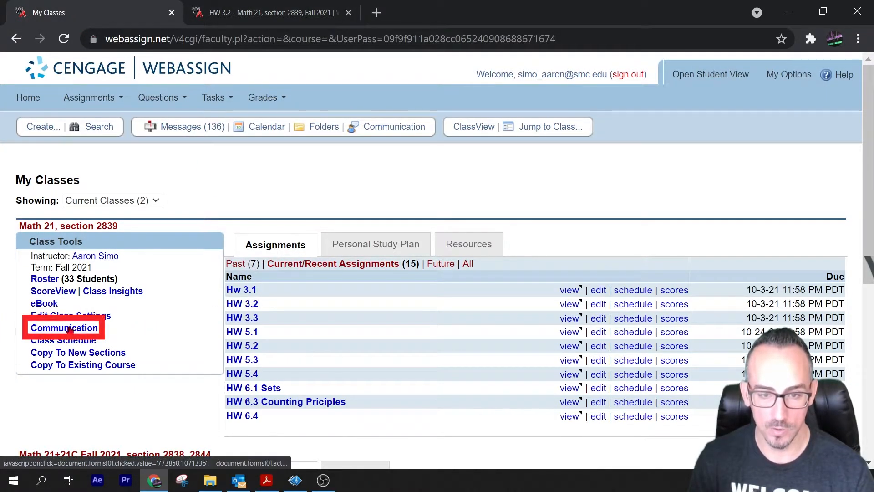
Open Math 21's Communication page and list its 5 unanswered extension requests.
left_click(63, 328)
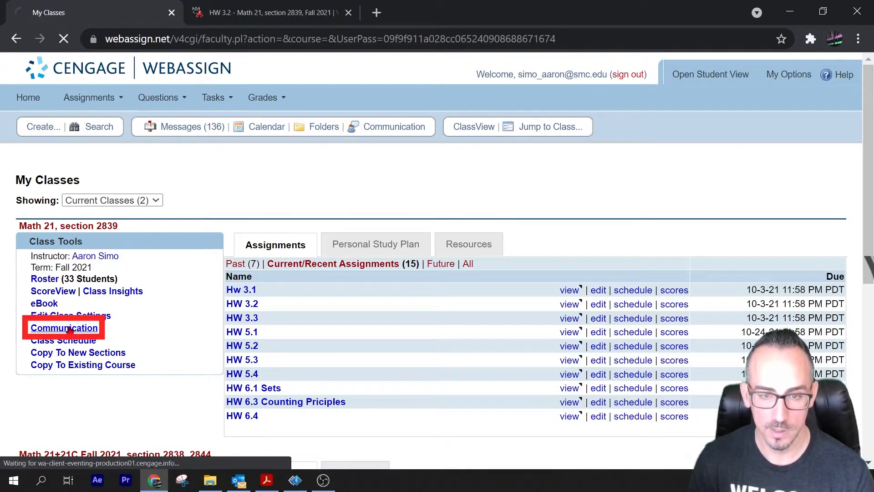
left_click(64, 327)
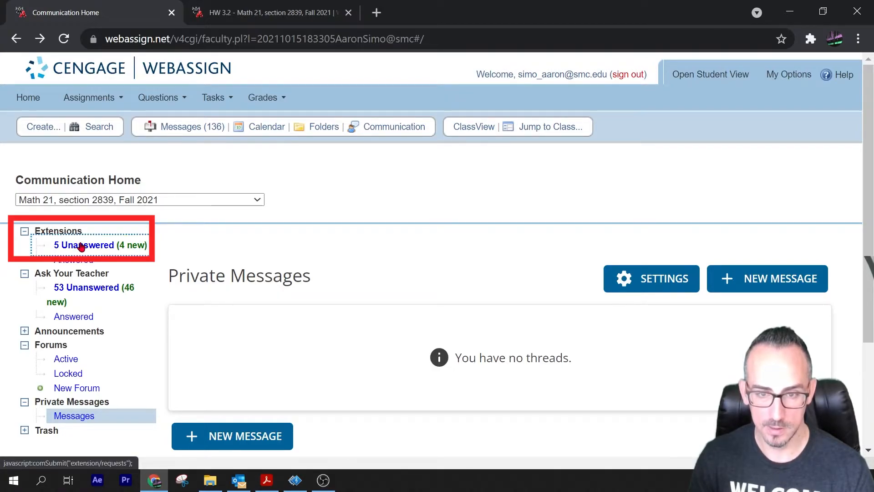
left_click(85, 245)
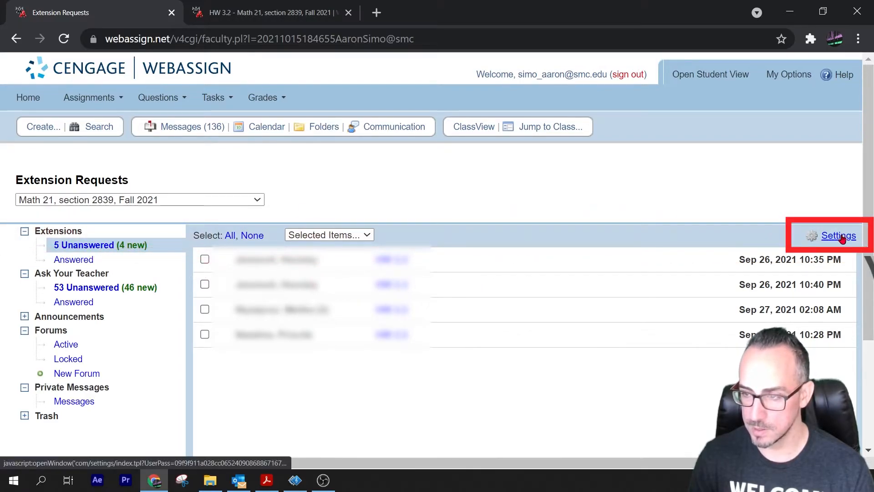
Open the Extension Settings popup and select Enable under Extensions.
left_click(838, 235)
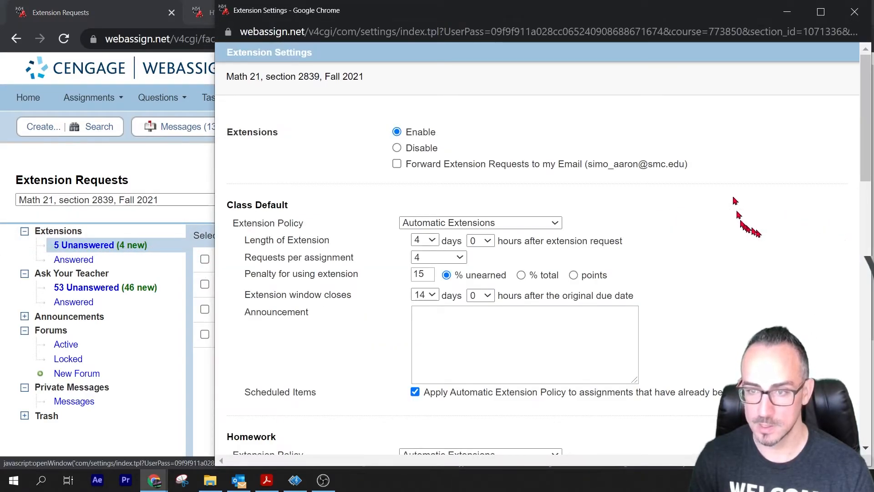
scroll("down", 3)
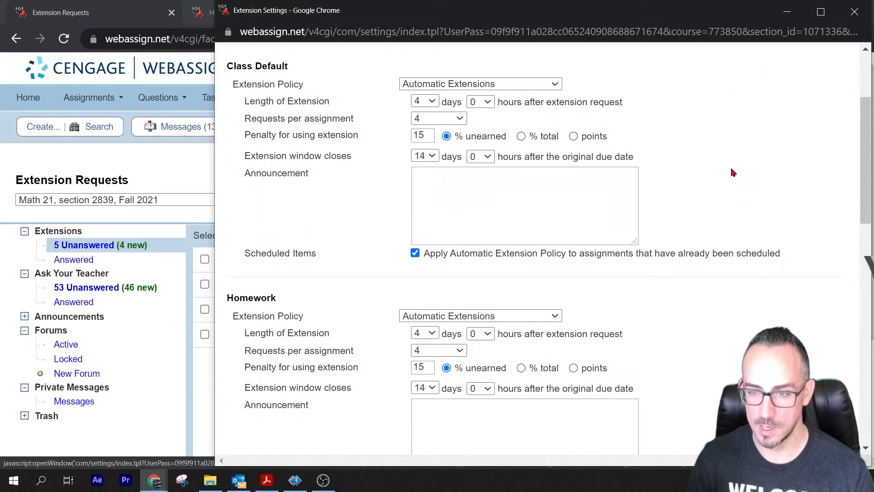
scroll("up", 3)
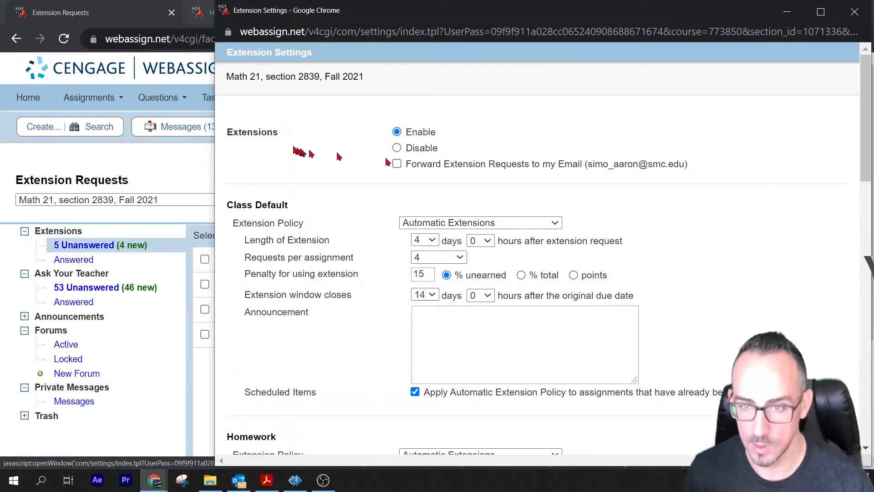
double_click(263, 132)
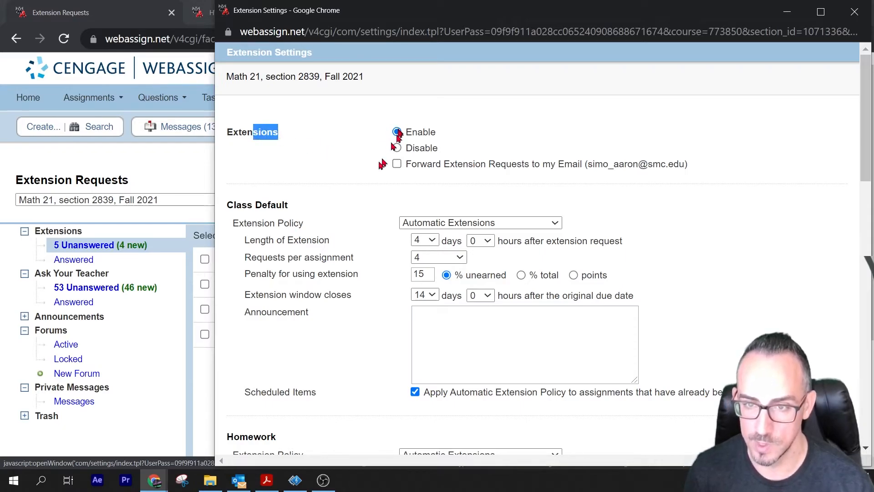
left_click(396, 132)
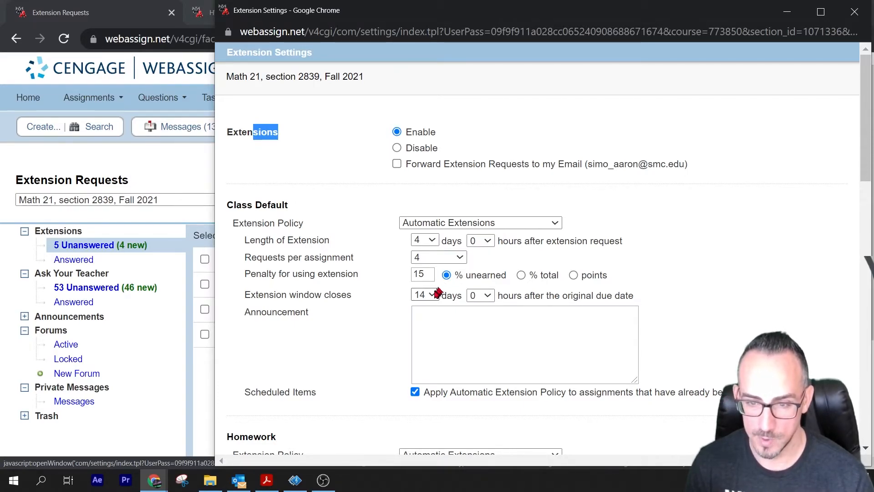
scroll("down", 3)
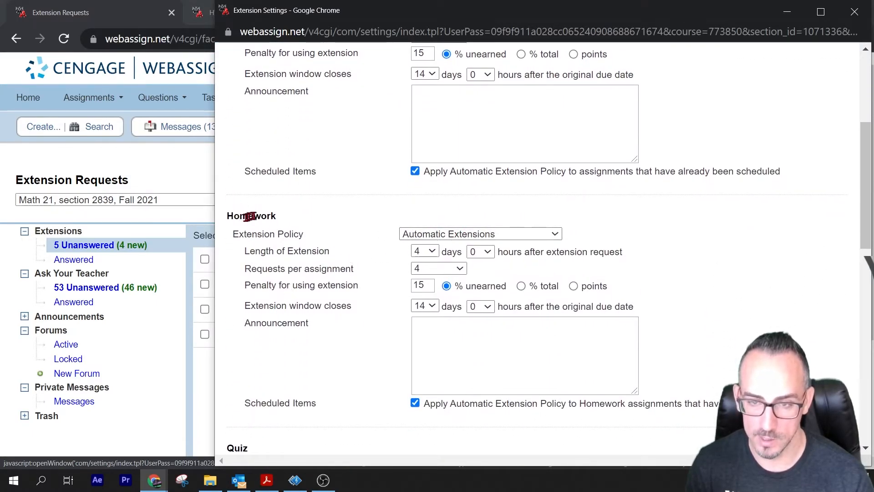
left_click(479, 233)
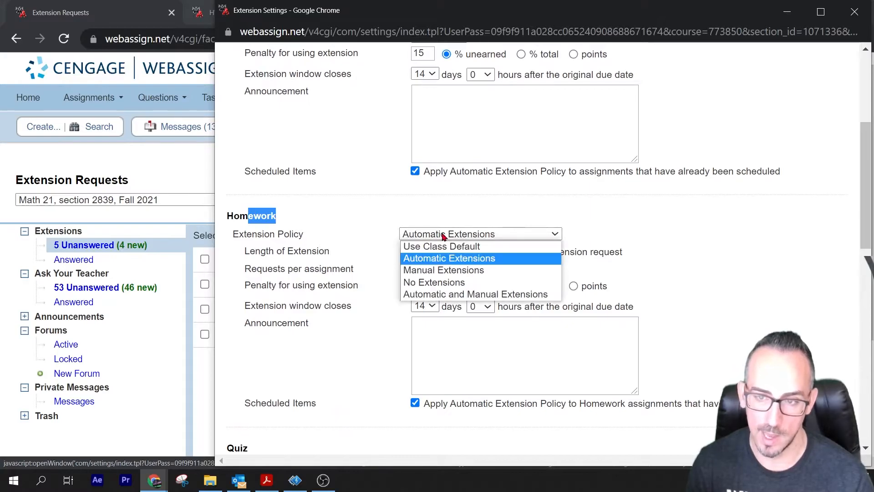
mouse_move(468, 293)
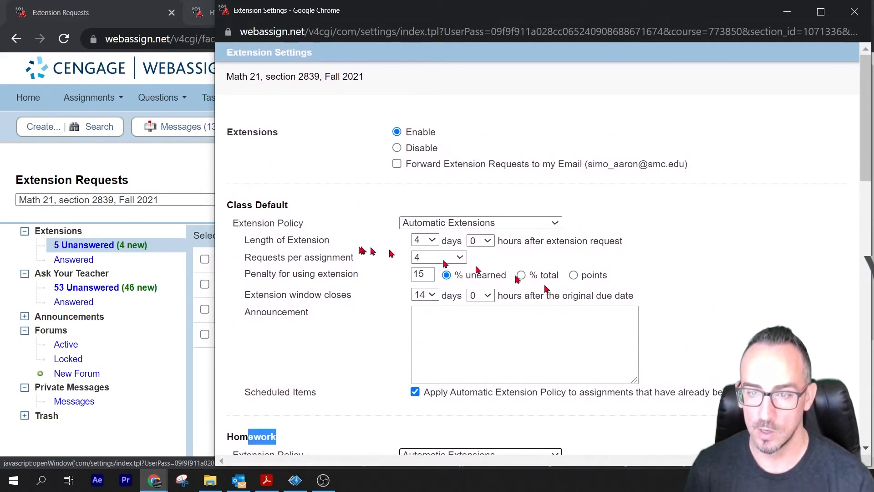
scroll("down", 3)
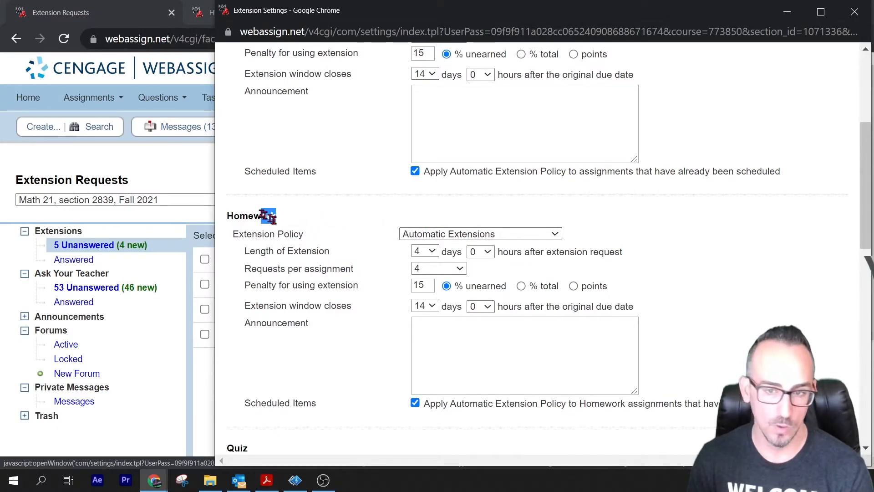
double_click(250, 216)
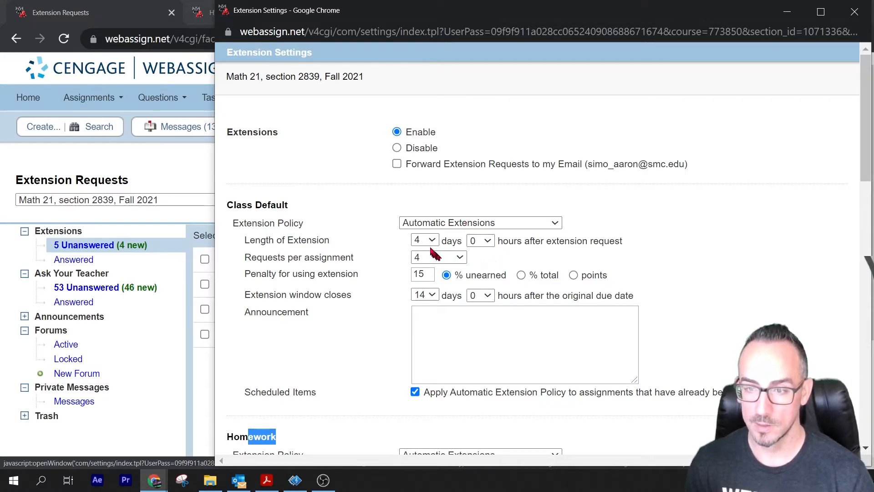
Keep the class-default extension penalty at 15% unearned and close the settings window.
left_click(424, 240)
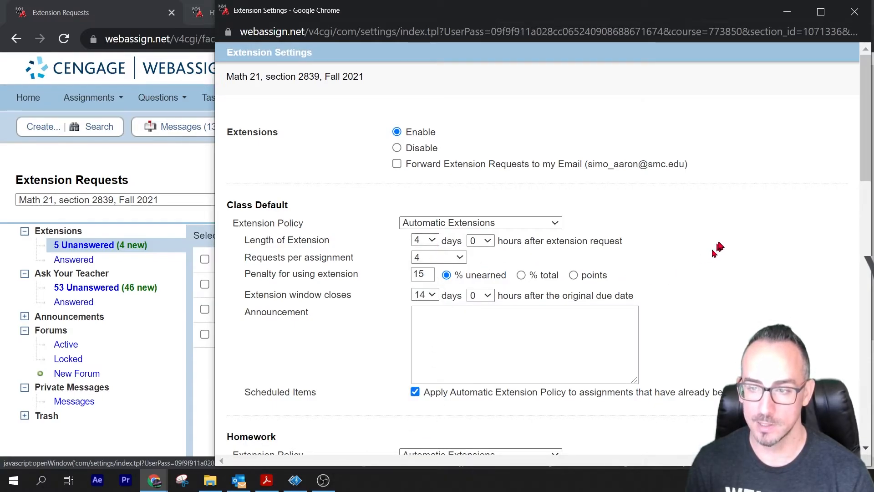
mouse_move(292, 262)
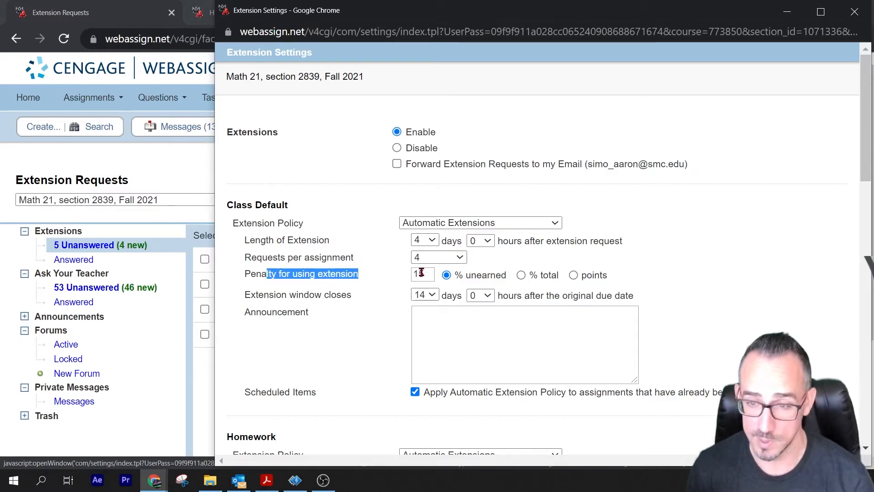
type("5")
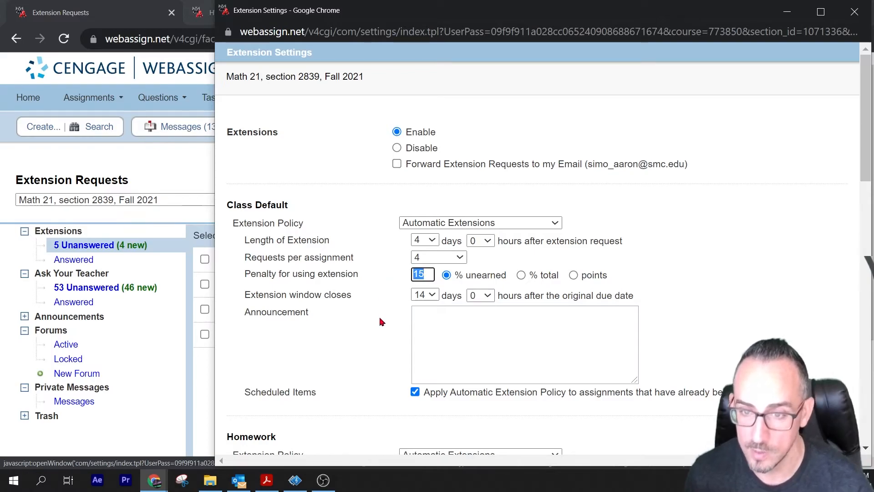
left_click(424, 295)
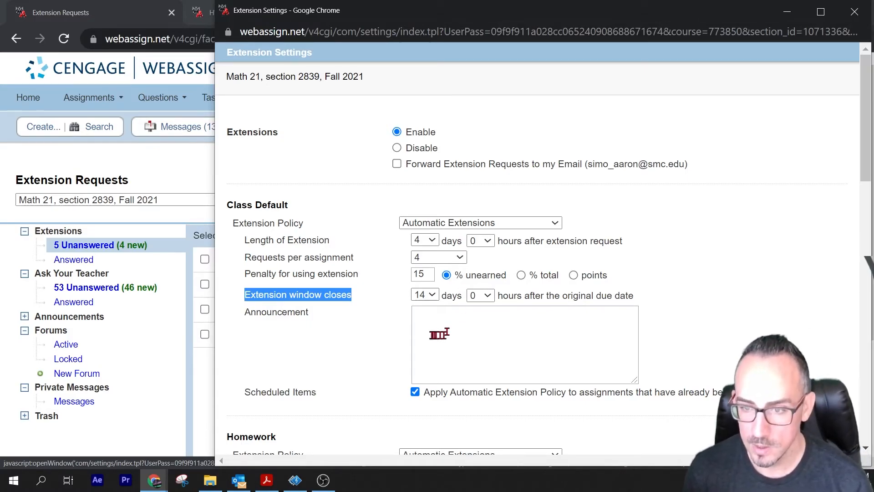
scroll("down", 3)
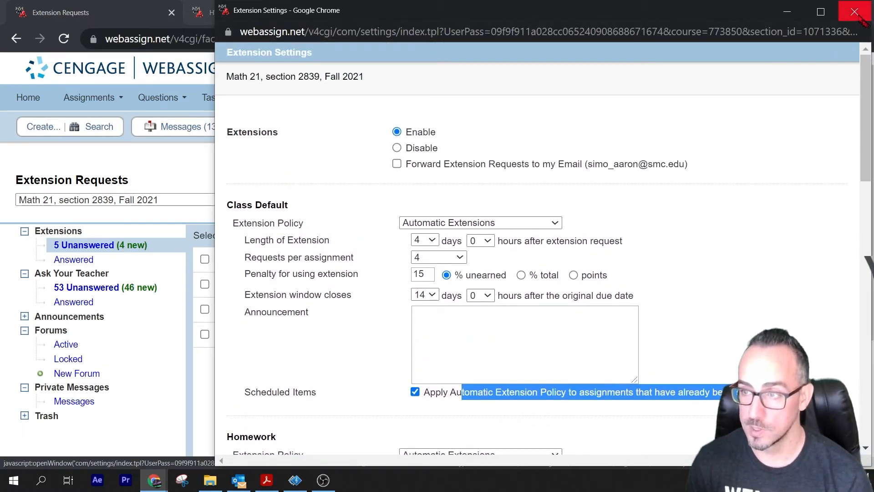
left_click(856, 11)
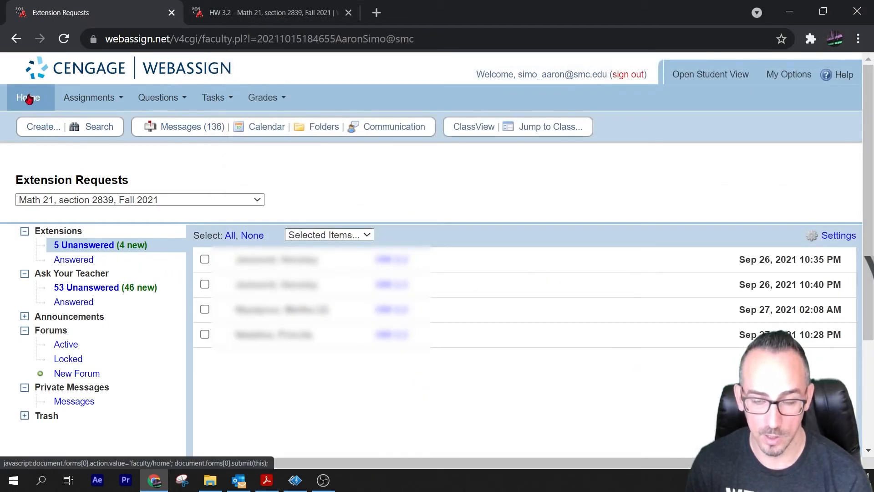
Return via Home, Communication and 5 Unanswered, reopen Settings, and view the Homework policy.
left_click(28, 97)
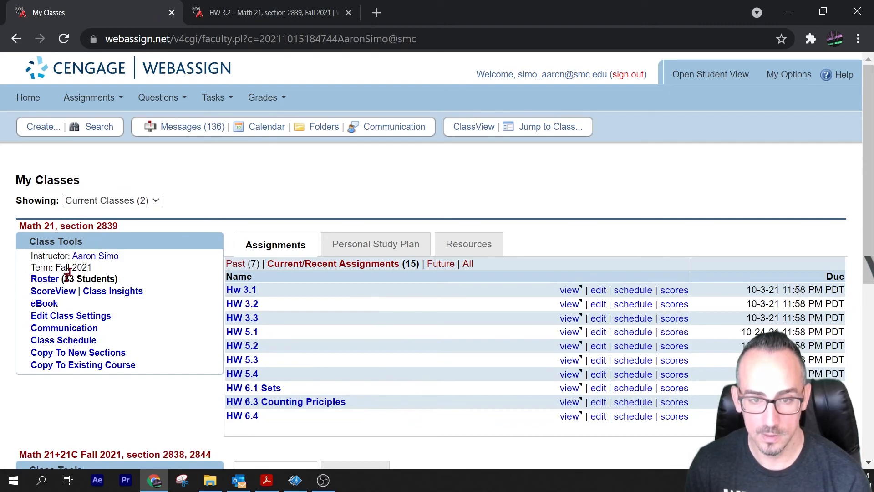
left_click(64, 328)
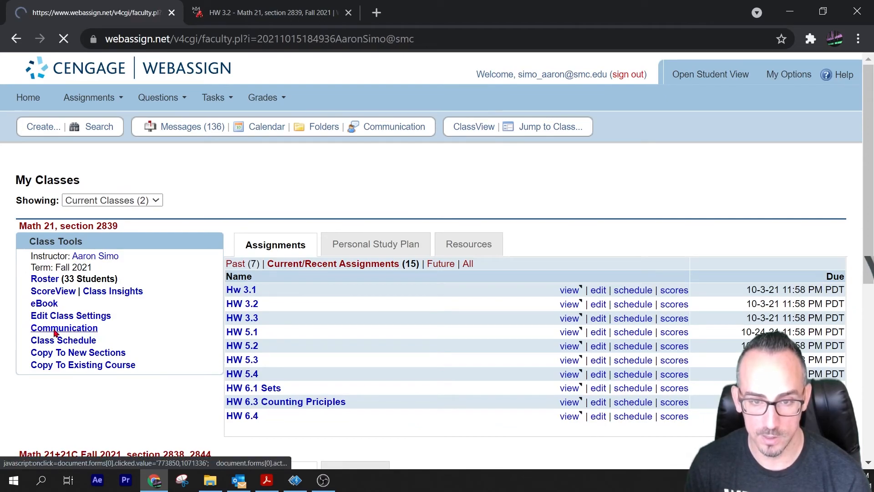
left_click(64, 328)
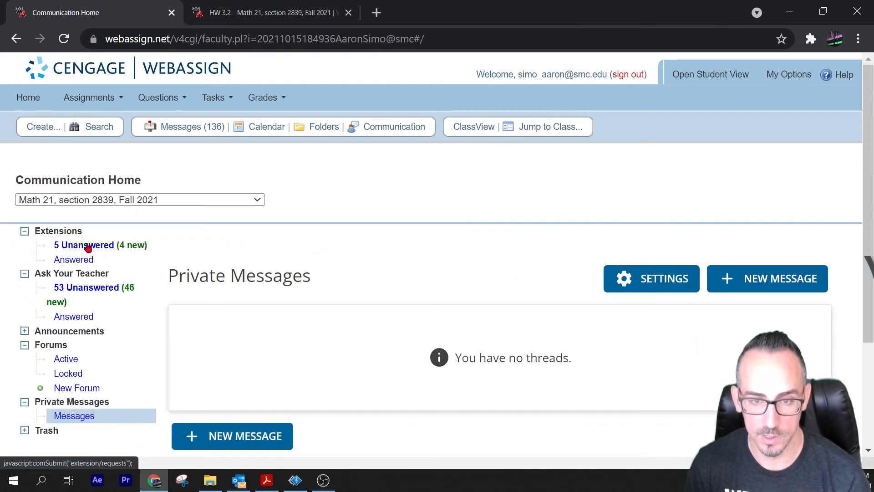
left_click(85, 245)
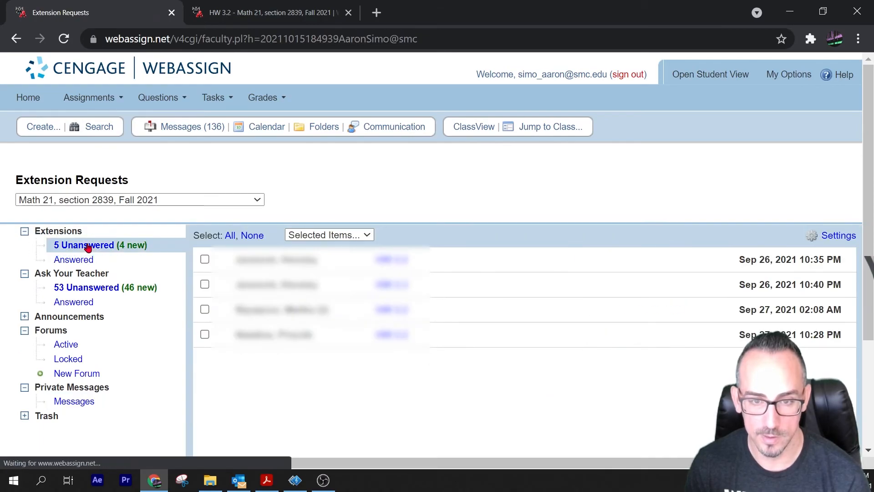
left_click(837, 235)
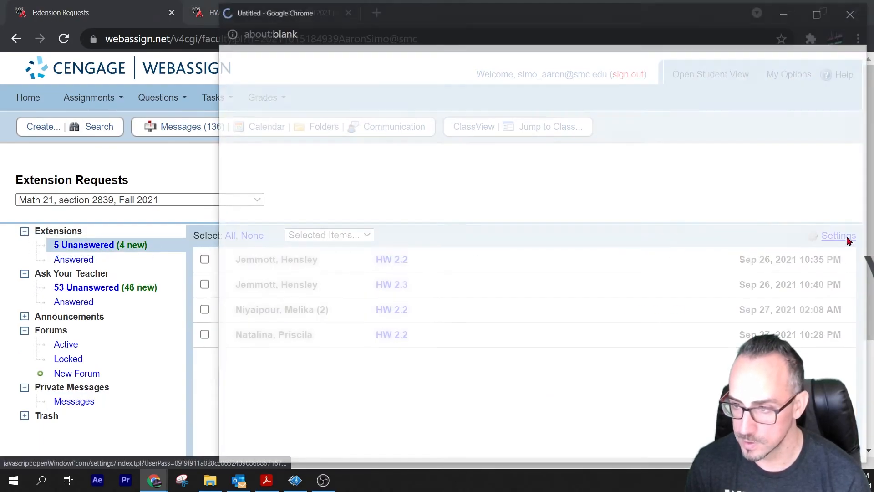
left_click(837, 235)
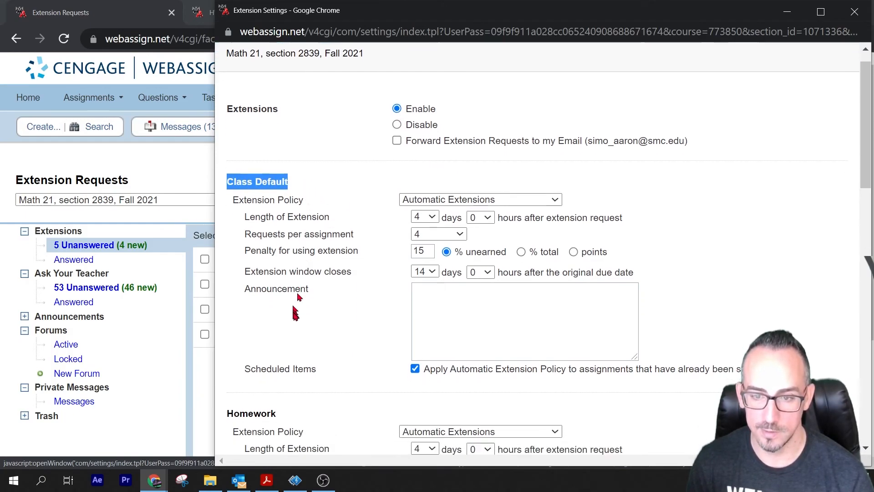
scroll("down", 3)
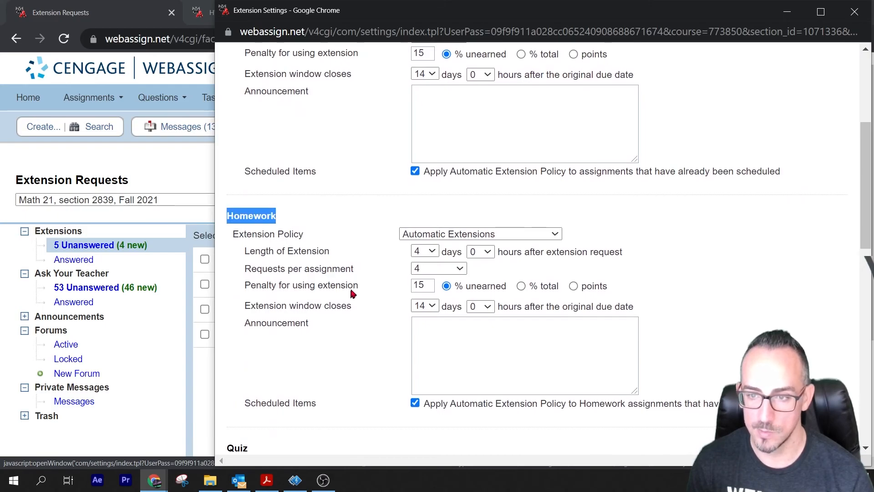